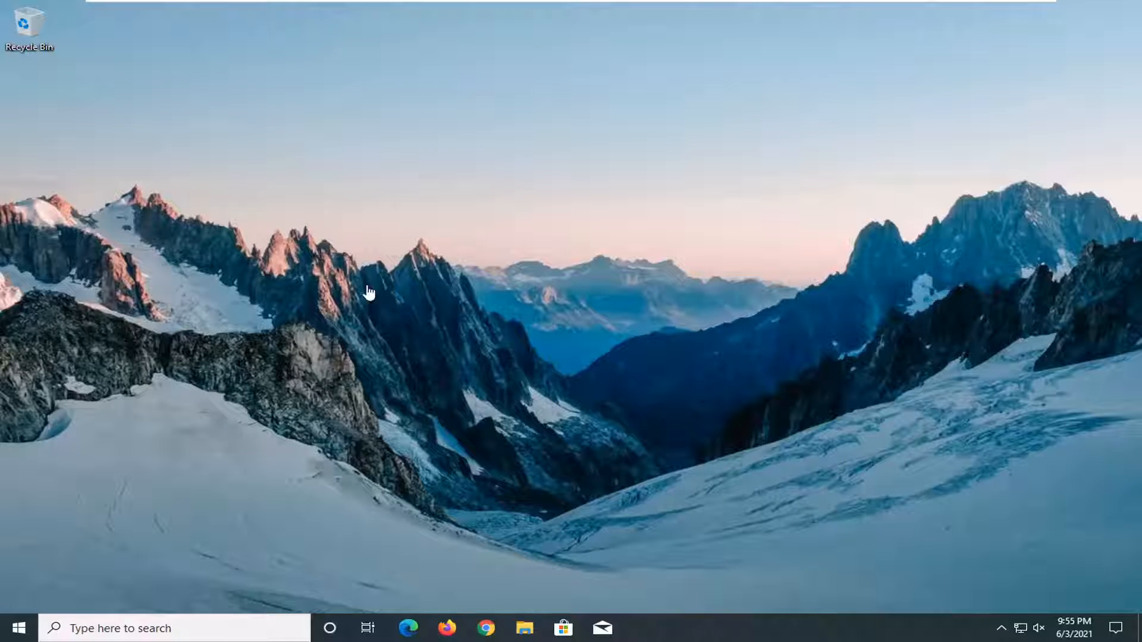
Search the Start menu for "services" to launch the Services console.
{"action": "left_click", "coordinate": [14, 628]}
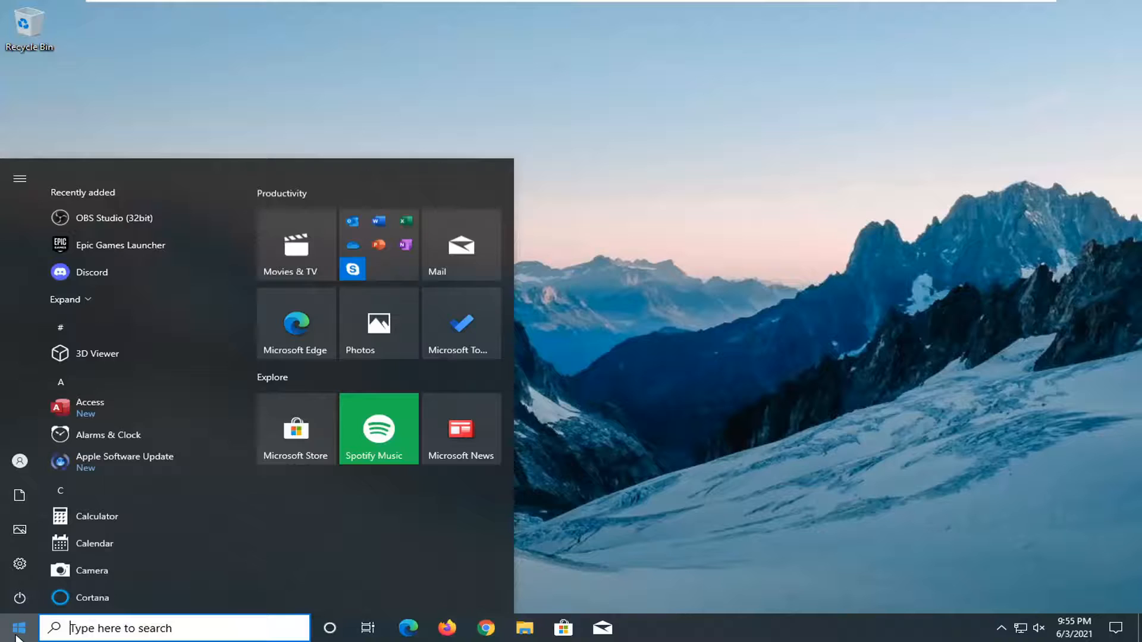
{"action": "type", "text": "services"}
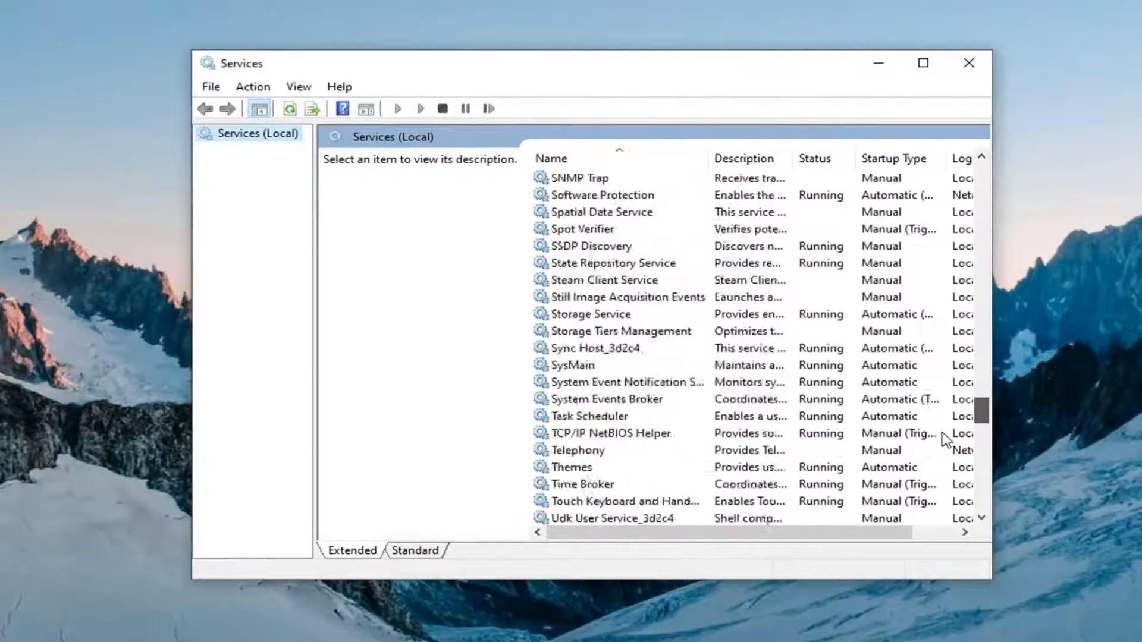
Start the Windows Installer service from its properties, then close Services.
{"action": "scroll", "scroll_direction": "down", "scroll_amount": 3}
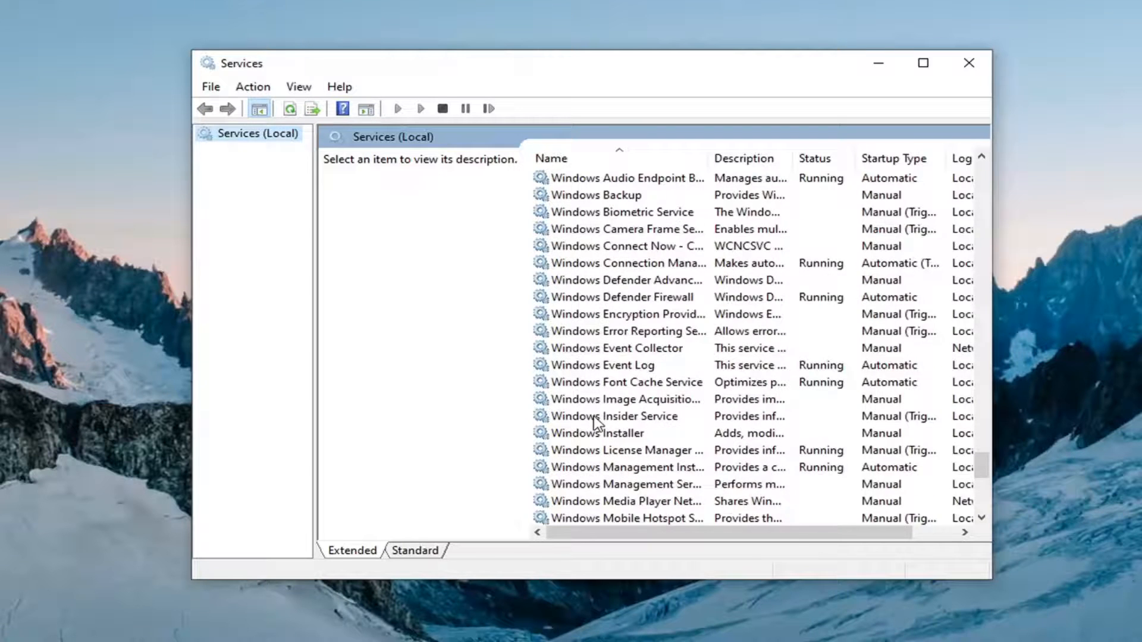
{"action": "double_click", "coordinate": [595, 433]}
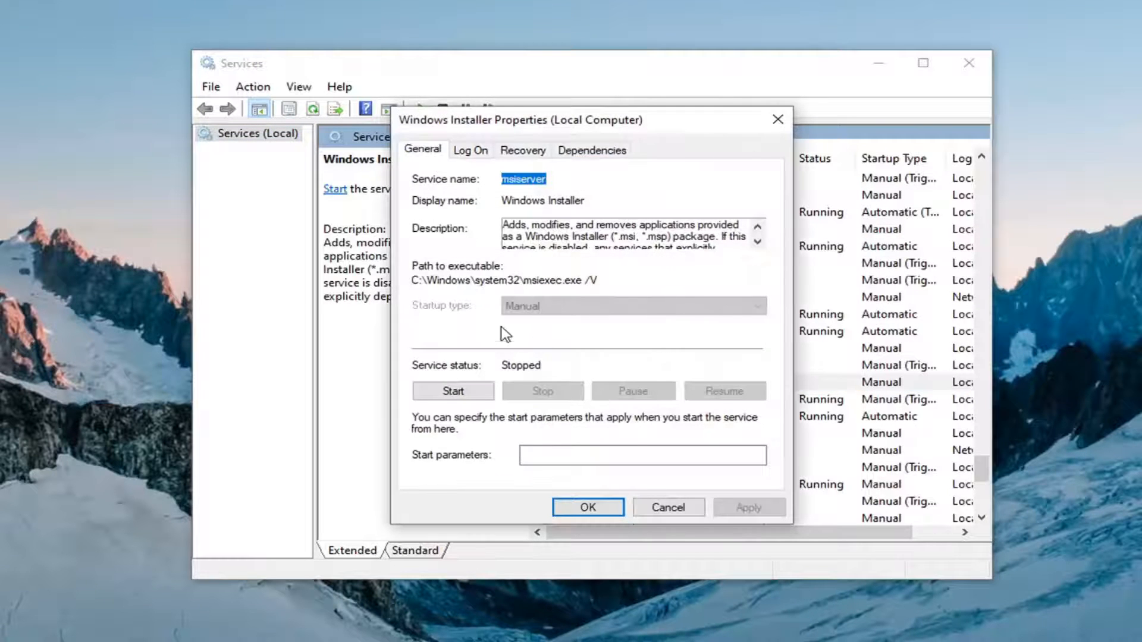
{"action": "left_click", "coordinate": [452, 391]}
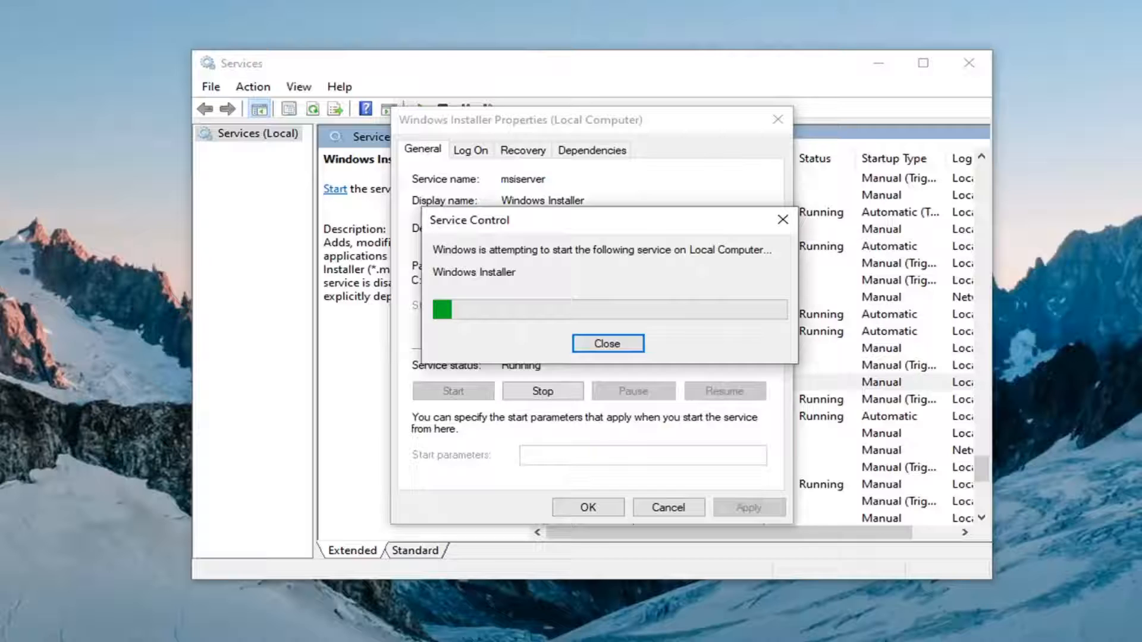
{"action": "left_click", "coordinate": [607, 343]}
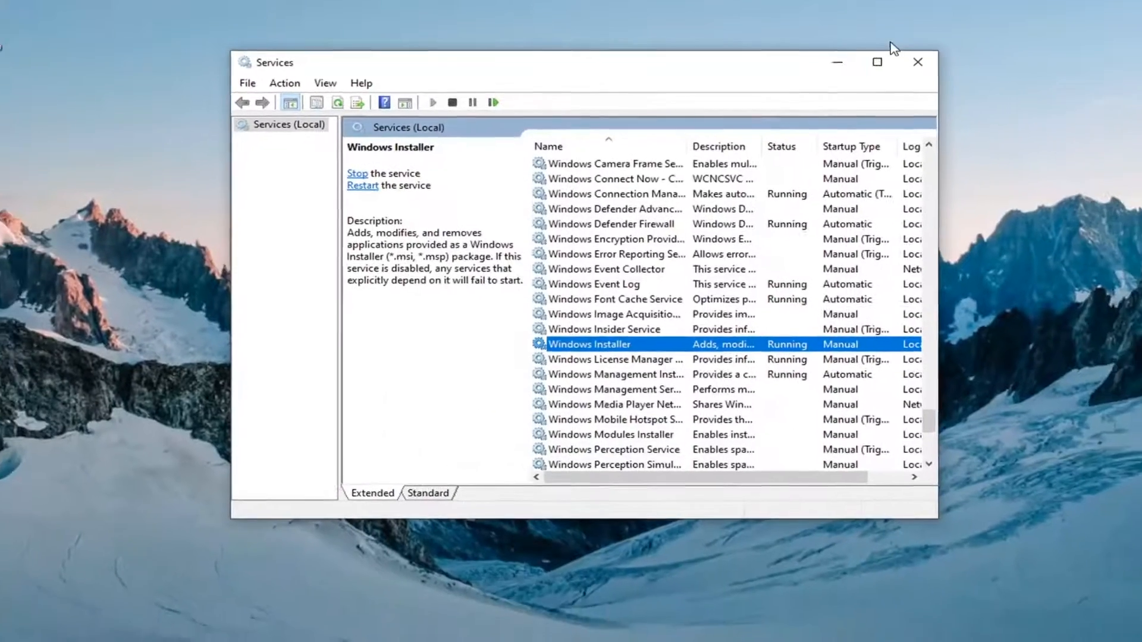
{"action": "left_click", "coordinate": [917, 61]}
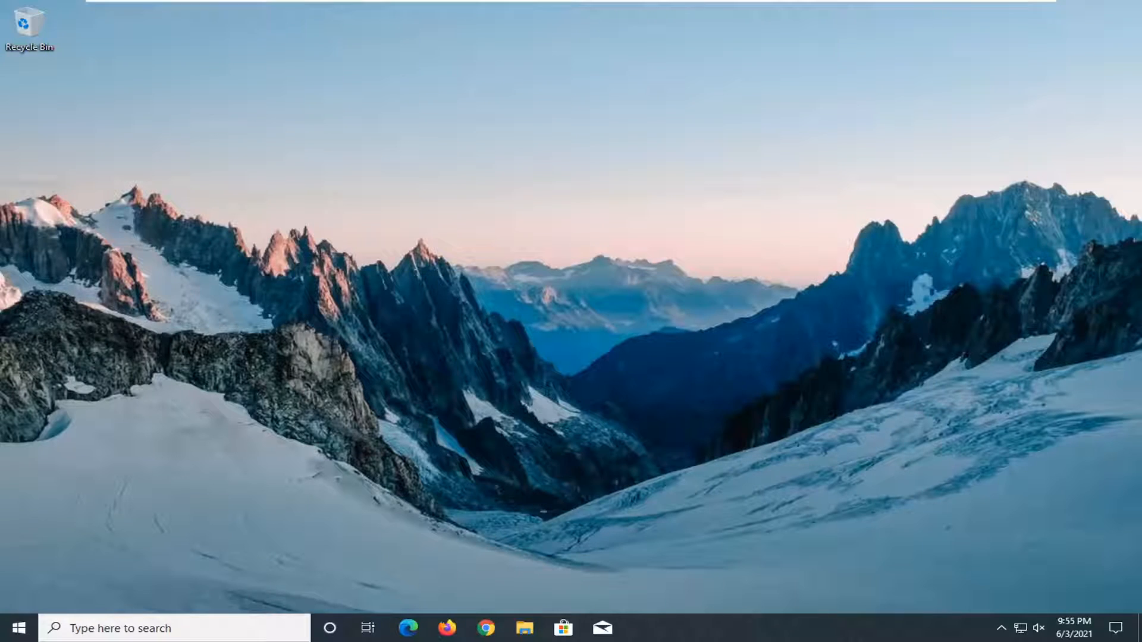
Launch Chrome and go to microsoft.com/en-us/download/details.aspx?id=26347.
{"action": "left_click", "coordinate": [485, 628]}
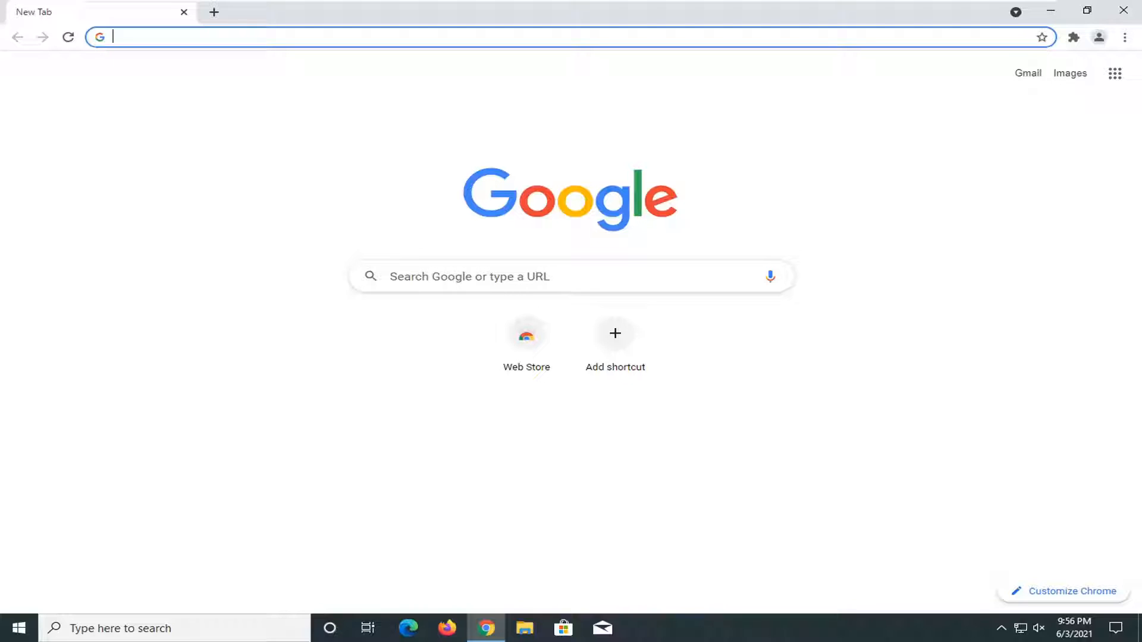
{"action": "mouse_move", "coordinate": [931, 10]}
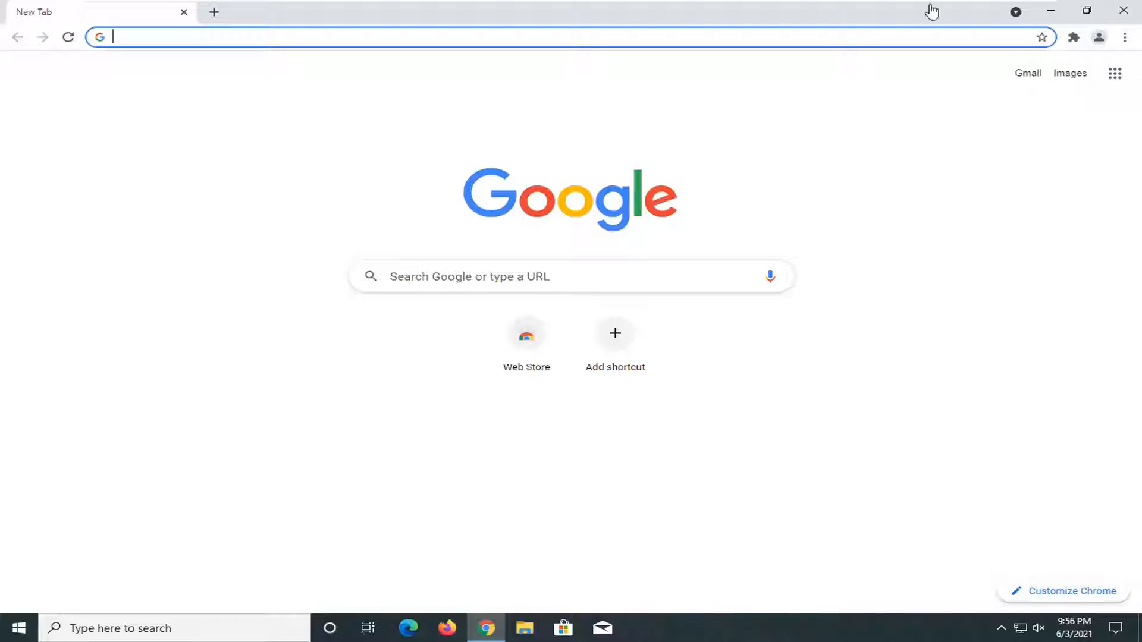
{"action": "type", "text": "microsoft.com/en-us/download/details.aspx?id=26347"}
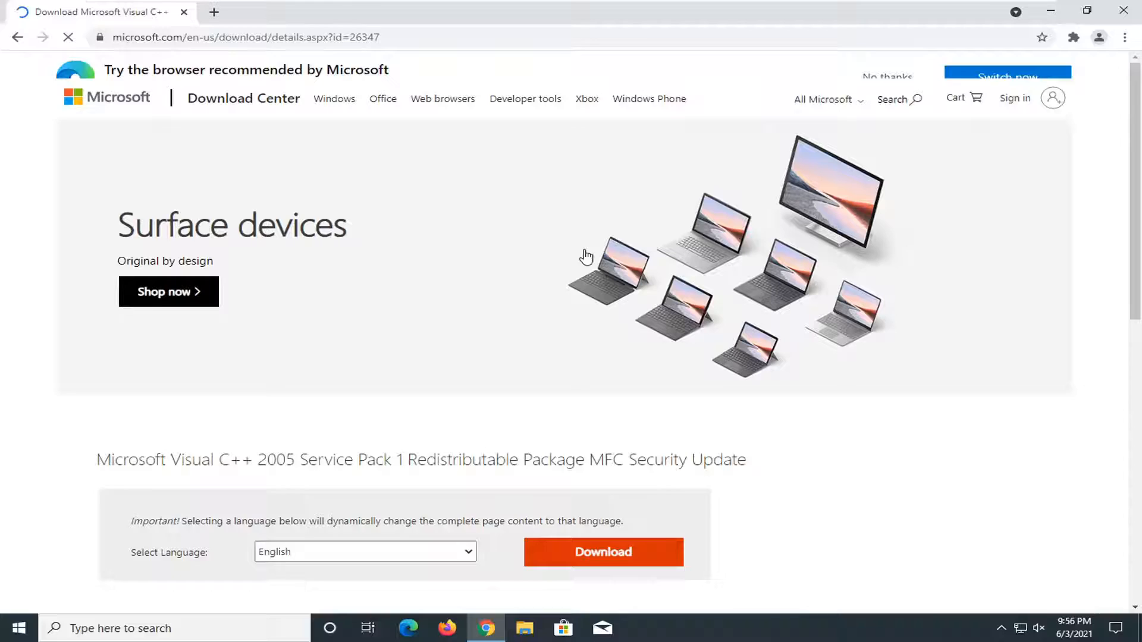
Use the Download button to bring up the choice of installer files.
{"action": "scroll", "scroll_direction": "down", "scroll_amount": 3}
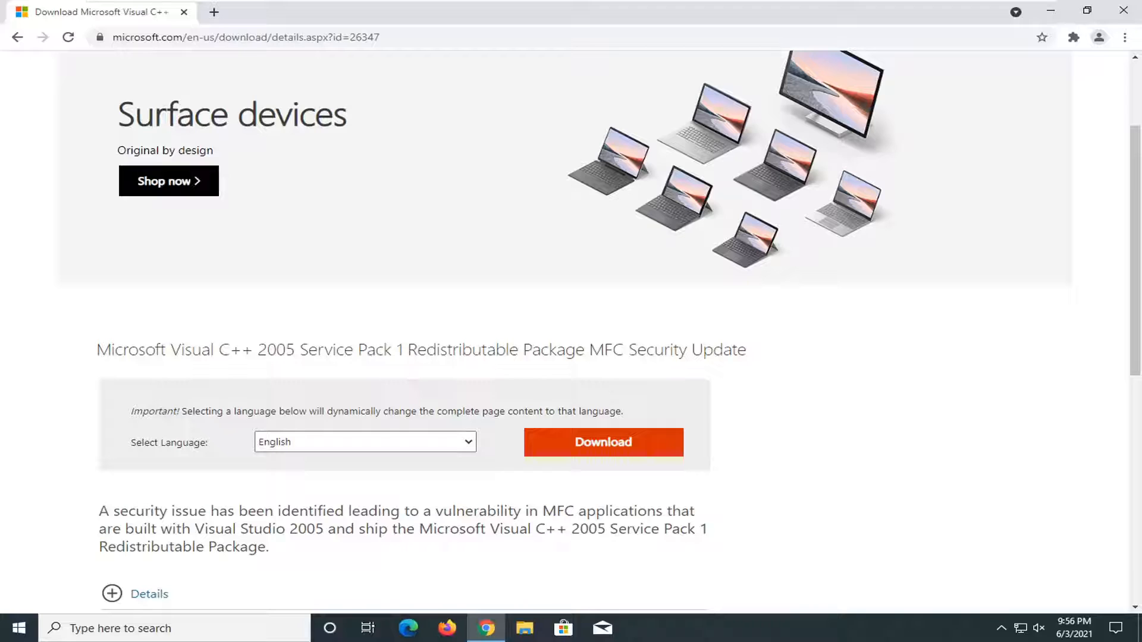
{"action": "left_click", "coordinate": [602, 443]}
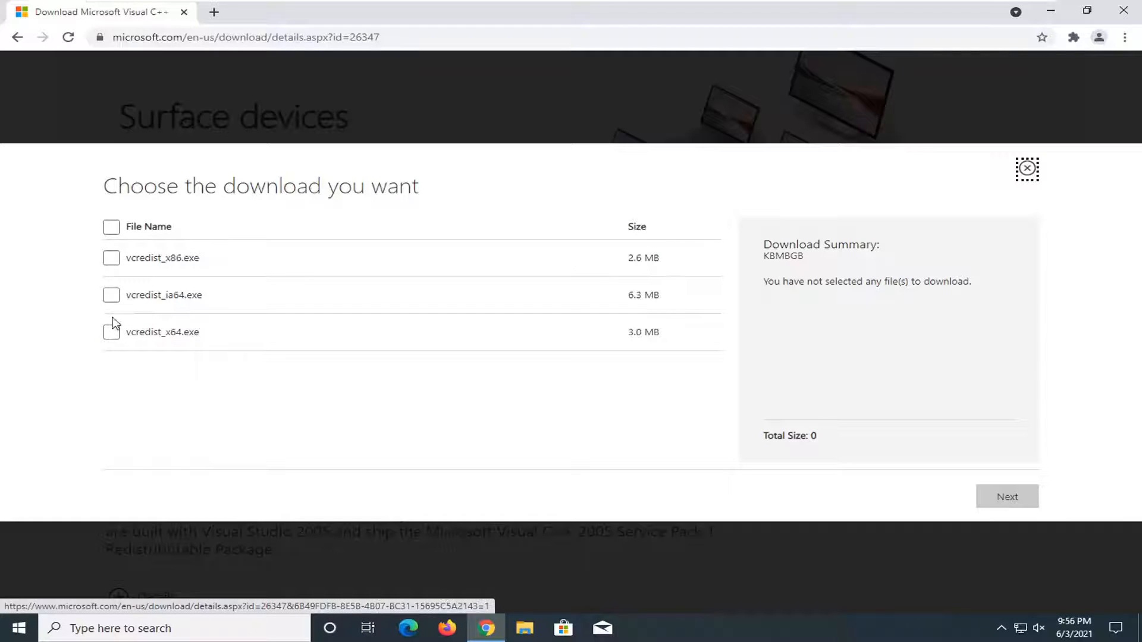
{"action": "mouse_move", "coordinate": [113, 298]}
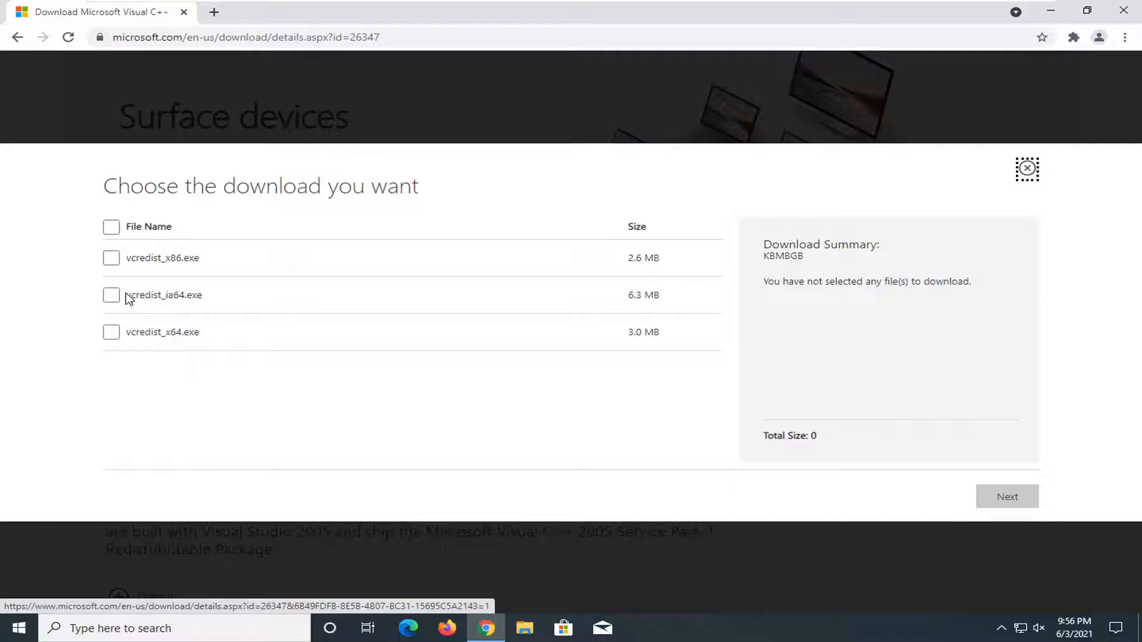
{"action": "mouse_move", "coordinate": [119, 264]}
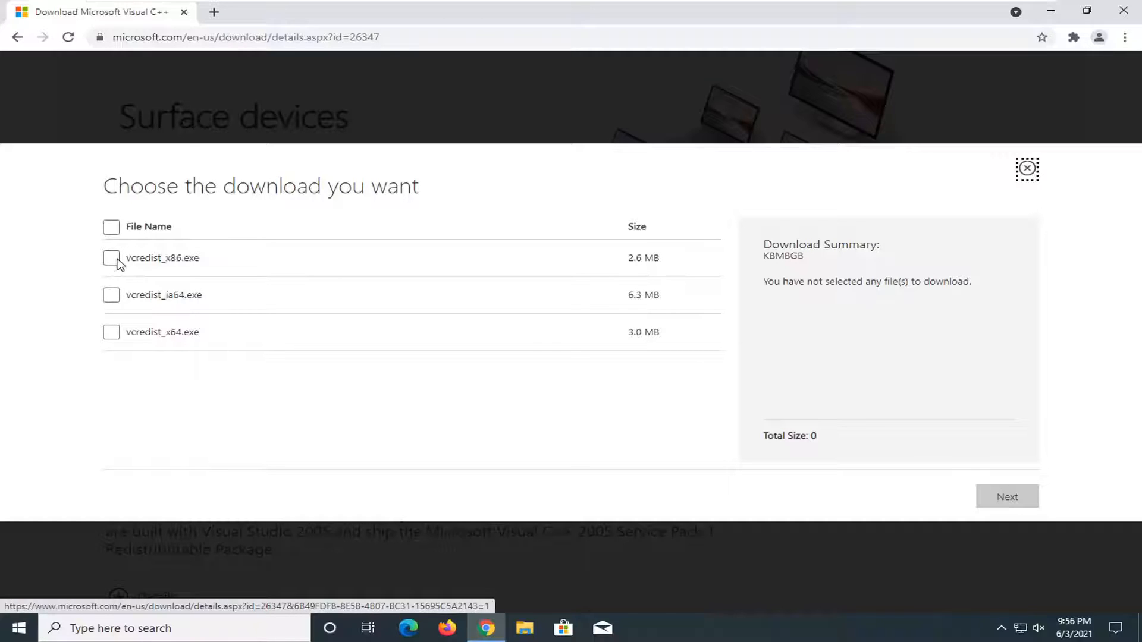
Pick vcredist_x86.exe, download it and launch it from Chrome's download bar.
{"action": "double_click", "coordinate": [174, 259]}
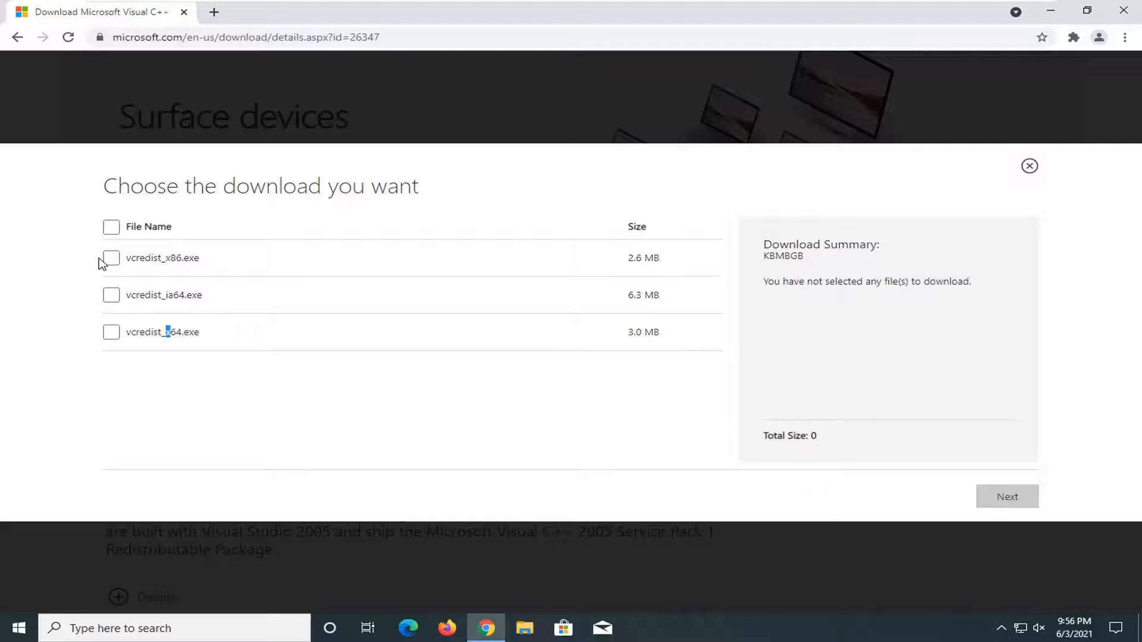
{"action": "left_click", "coordinate": [111, 258]}
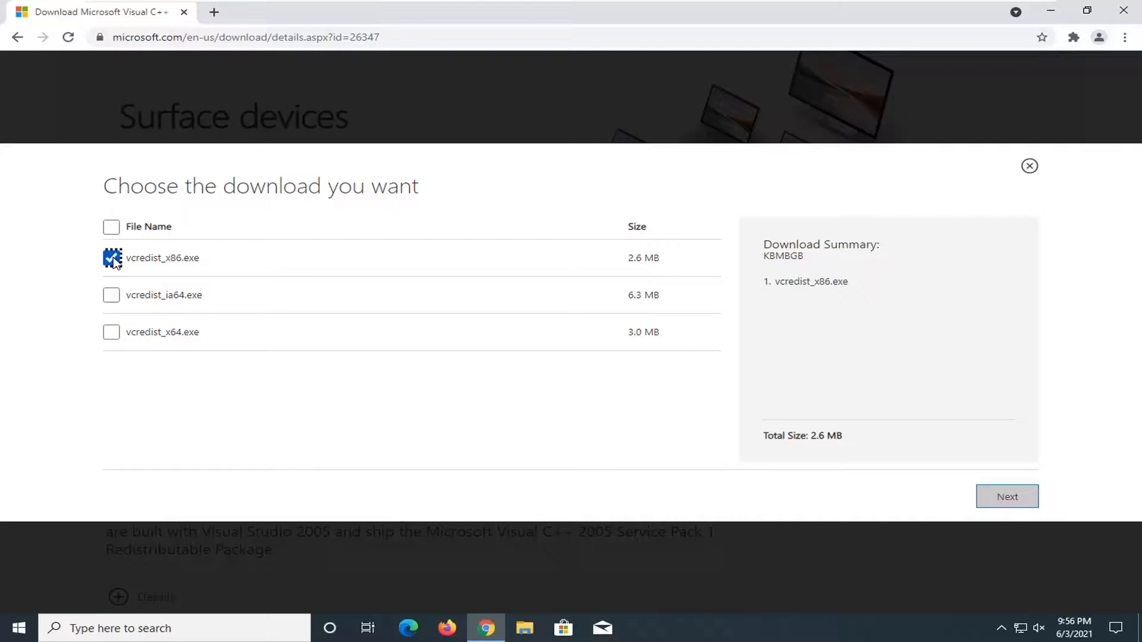
{"action": "left_click", "coordinate": [1007, 497]}
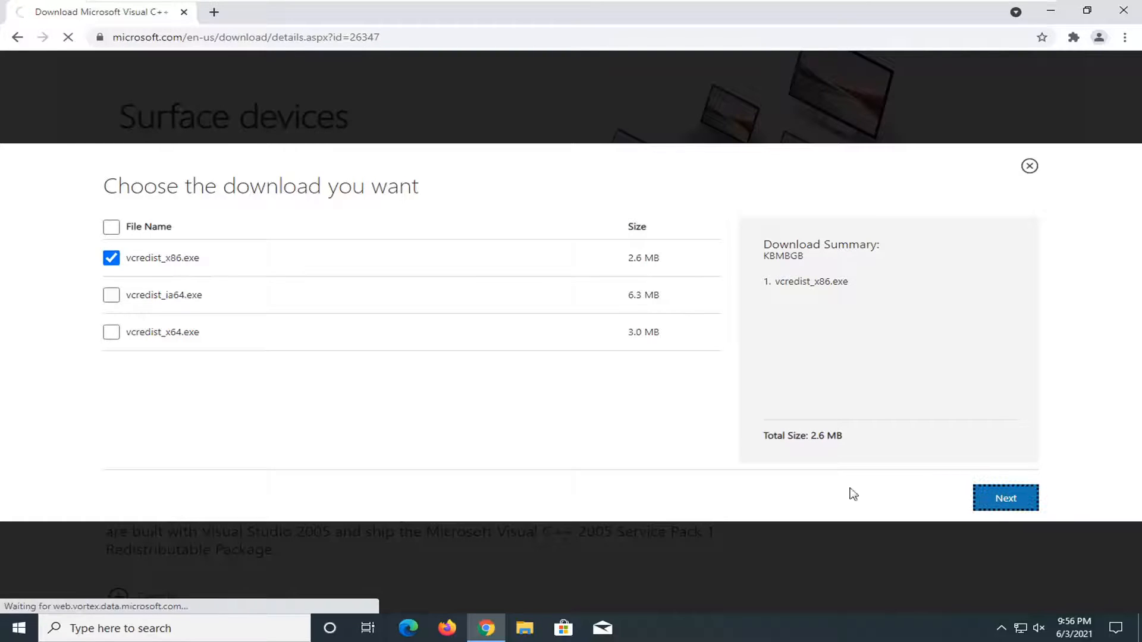
{"action": "left_click", "coordinate": [1005, 499]}
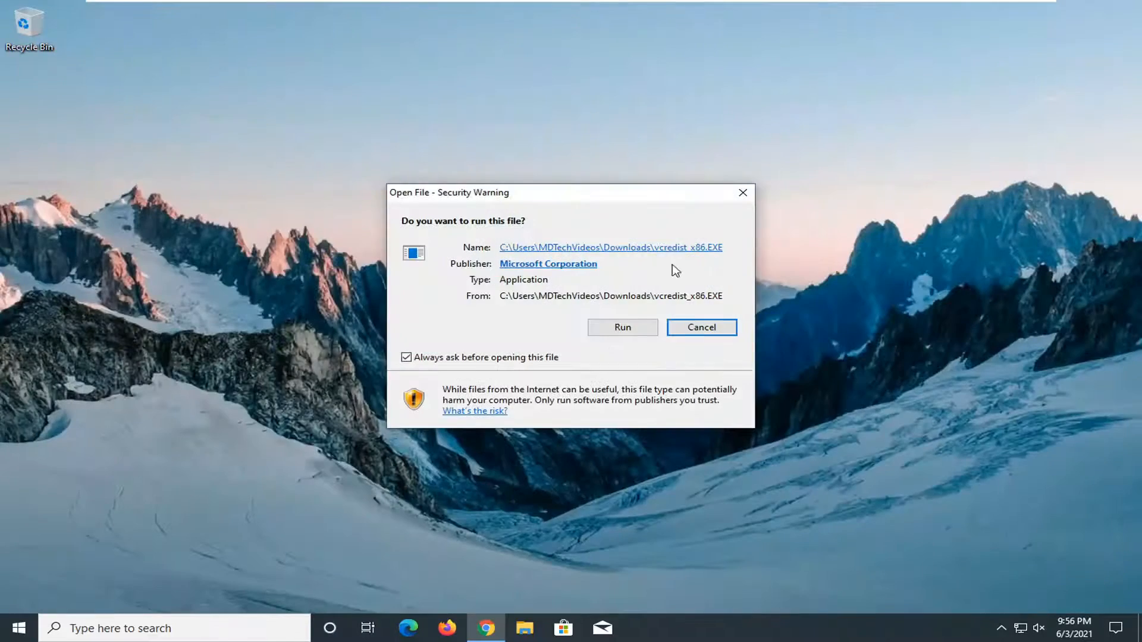
Run the installer, accept the license and grant UAC permission to begin installing.
{"action": "left_click", "coordinate": [622, 327]}
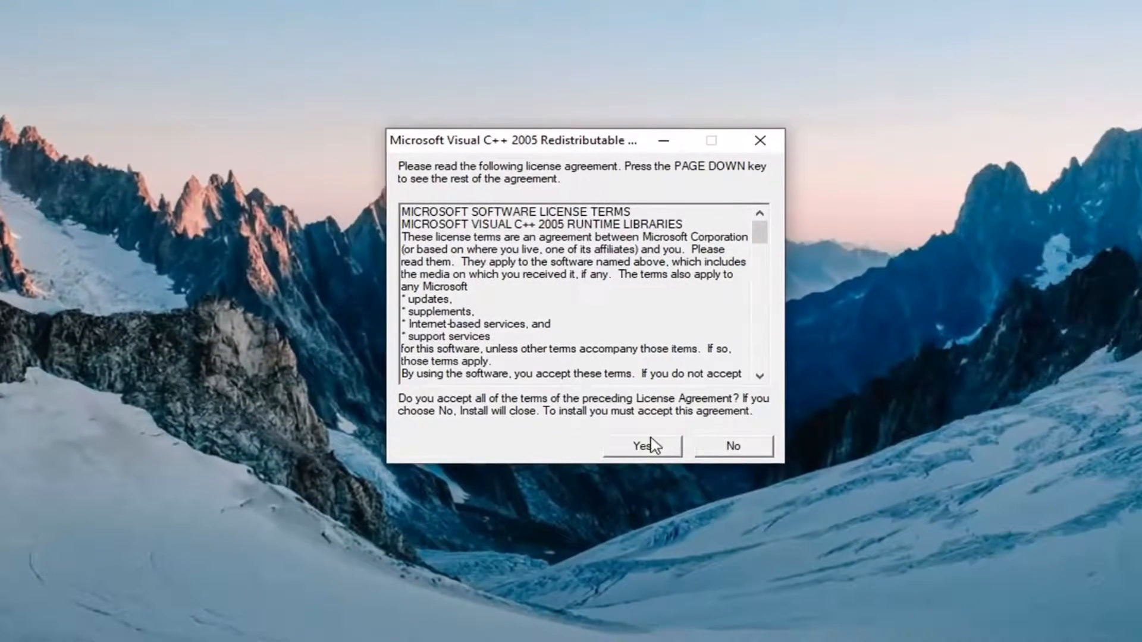
{"action": "left_click", "coordinate": [641, 446]}
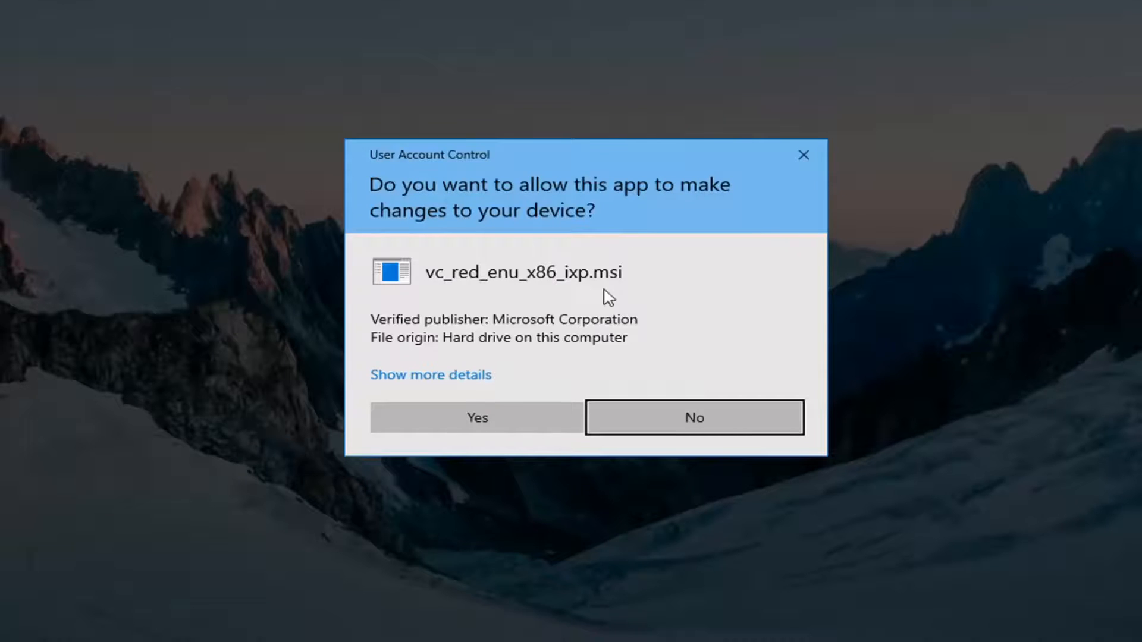
{"action": "left_click", "coordinate": [476, 418]}
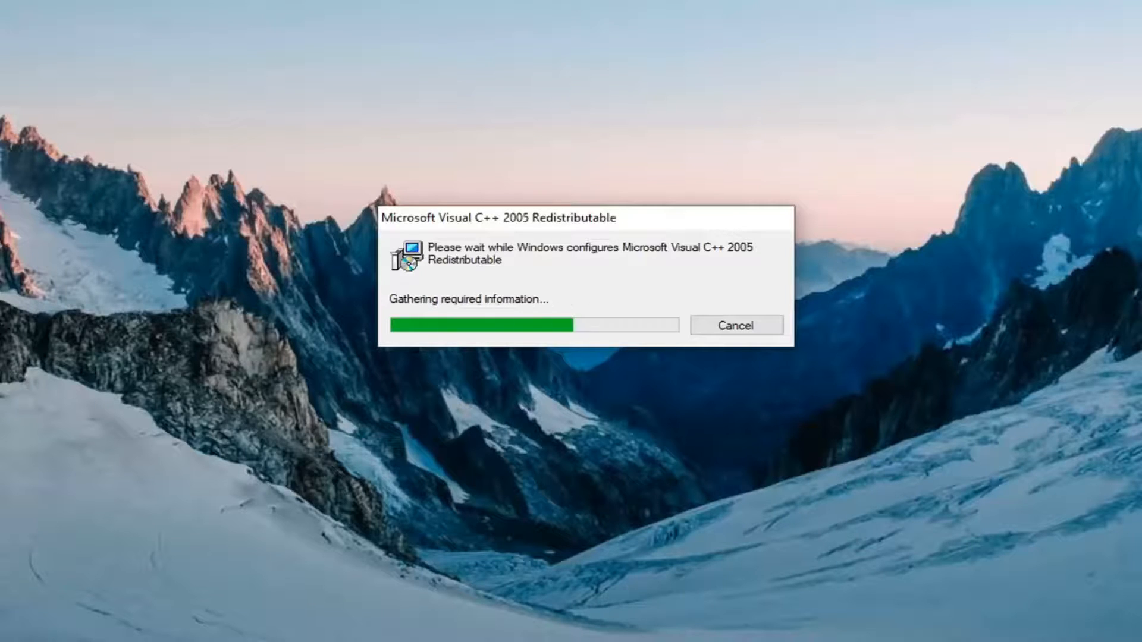